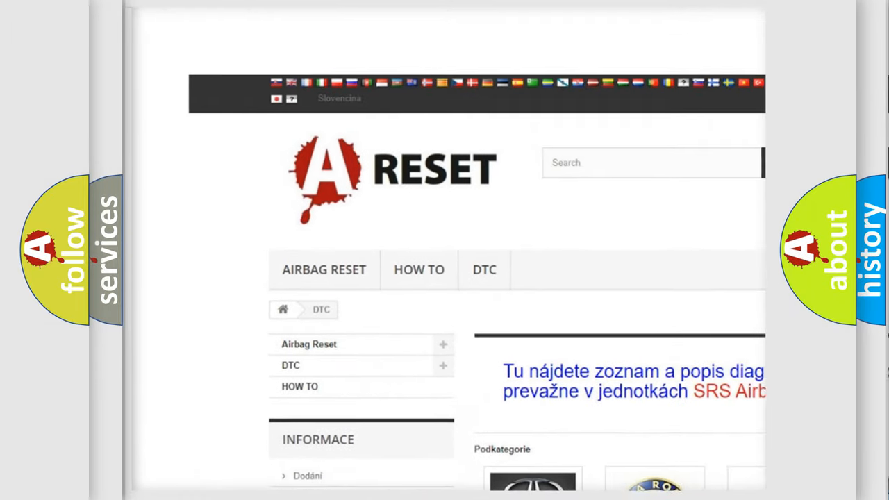
scroll("down", 3)
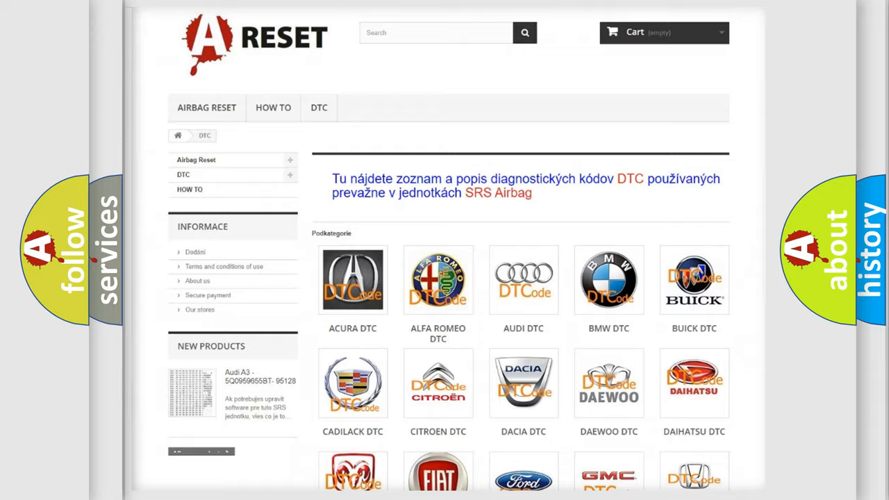
scroll("down", 3)
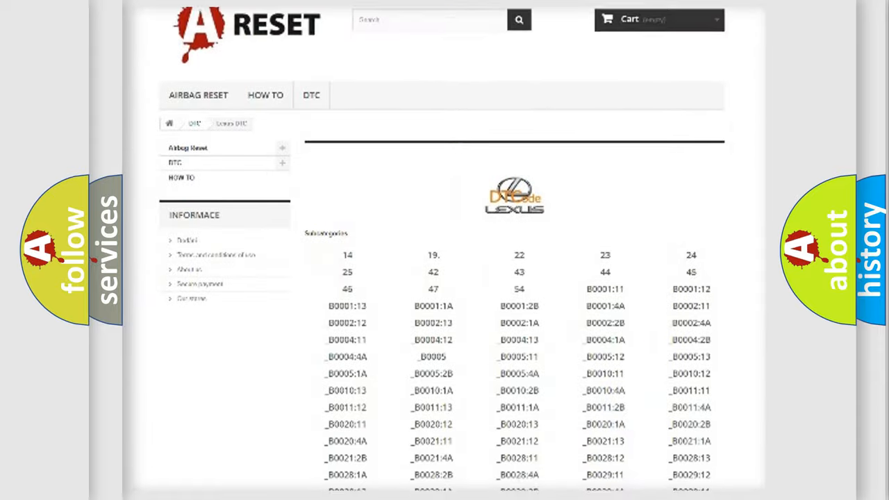
scroll("down", 3)
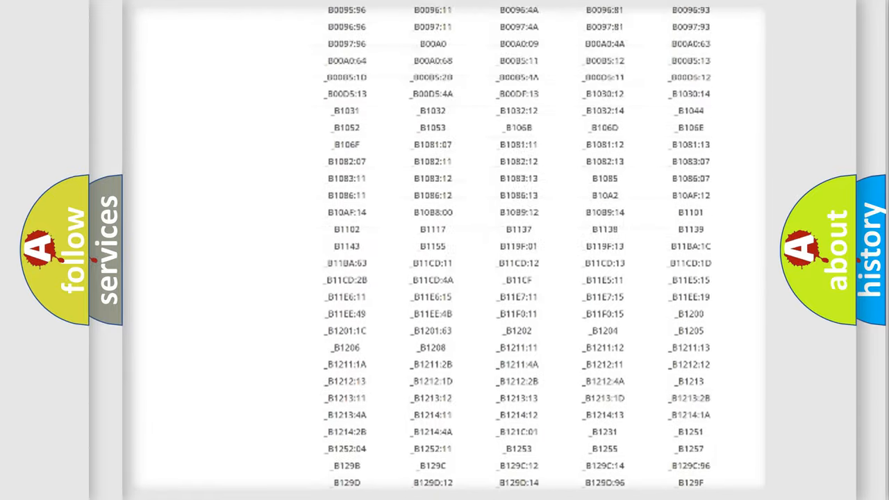
scroll("up", 3)
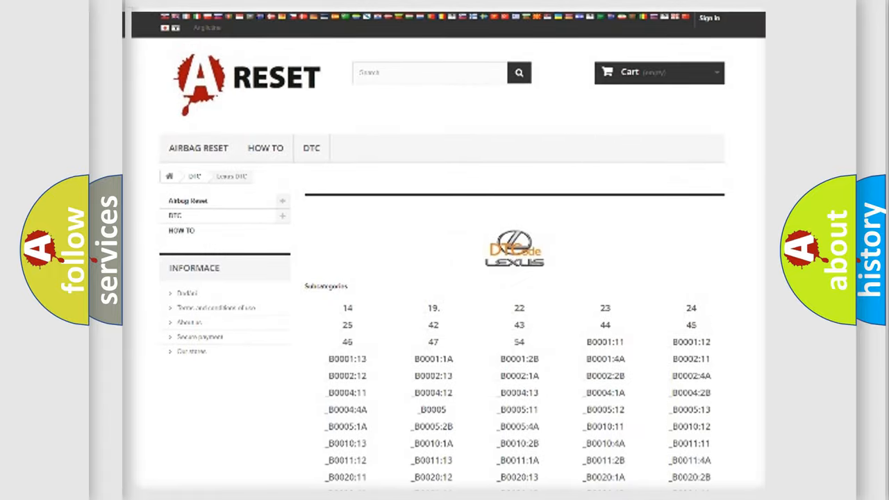